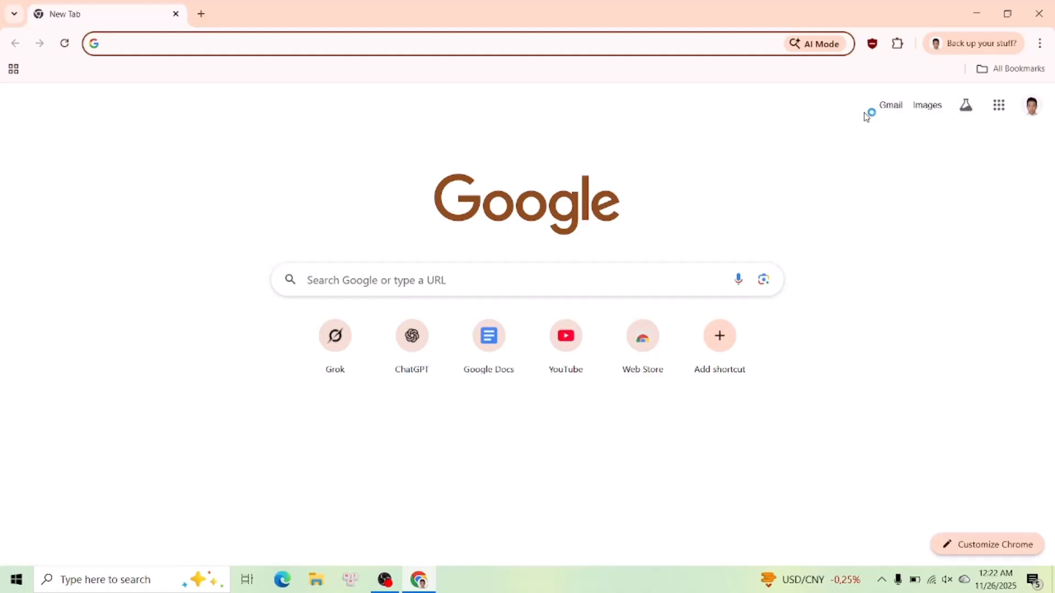
- Search Google for 'adobe photoshop extension' and defer Web & App Activity with 'Ask me in 3 days'
click(269, 43)
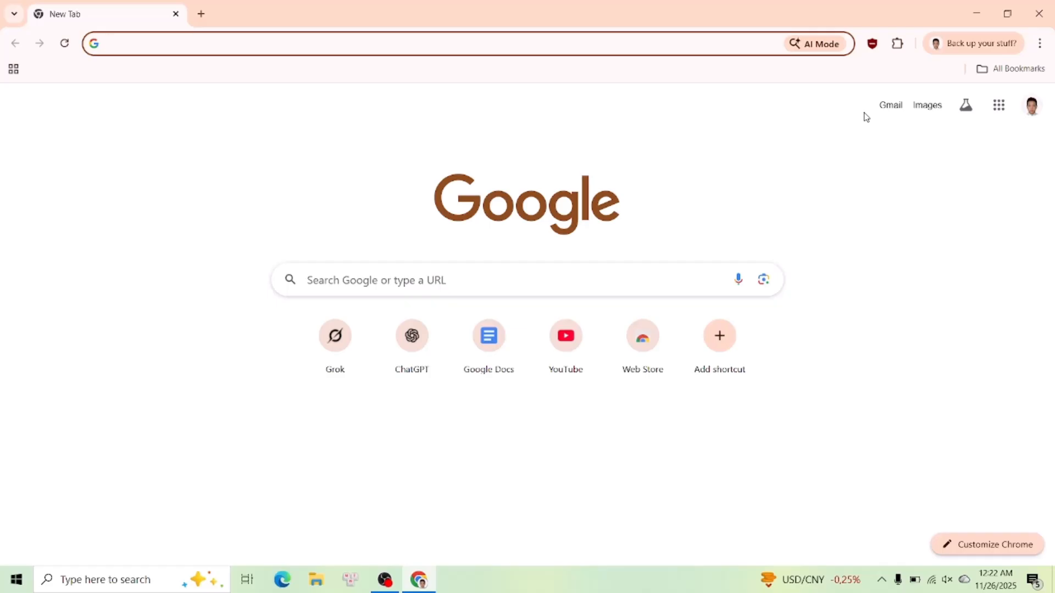
text(ADOBE)
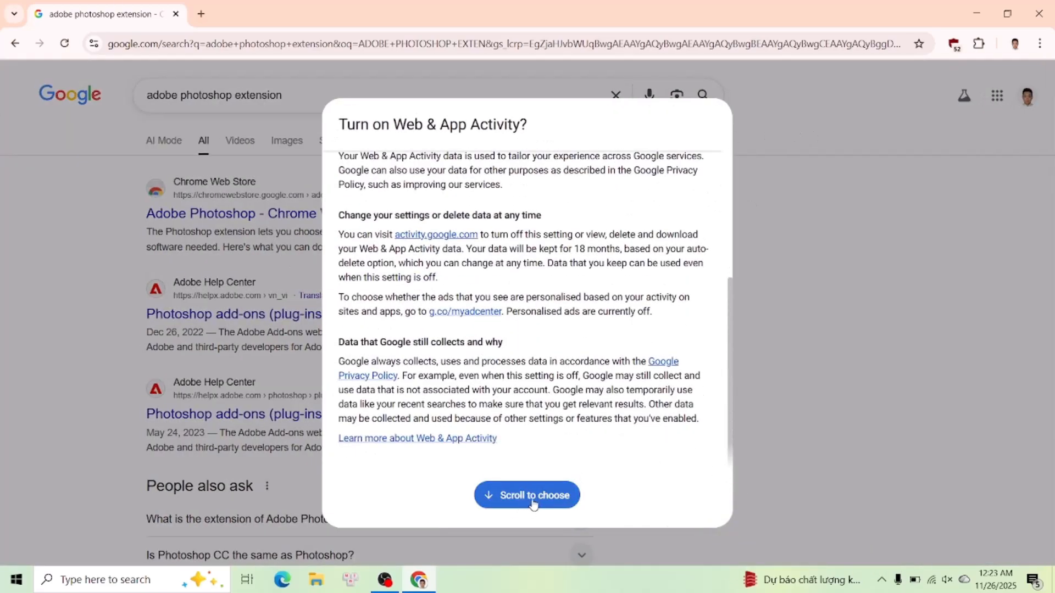
click(526, 494)
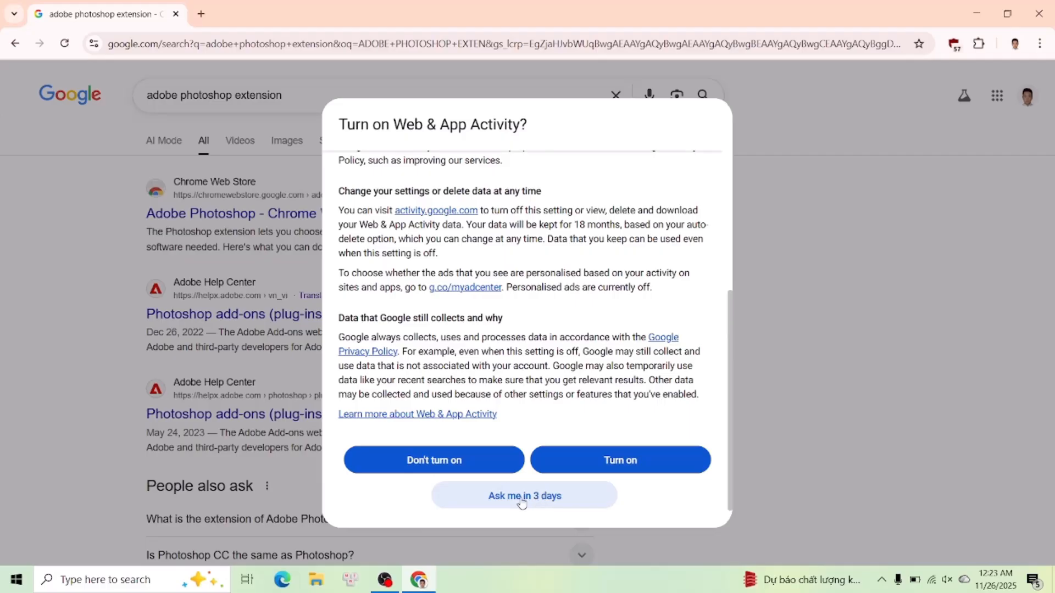
click(523, 495)
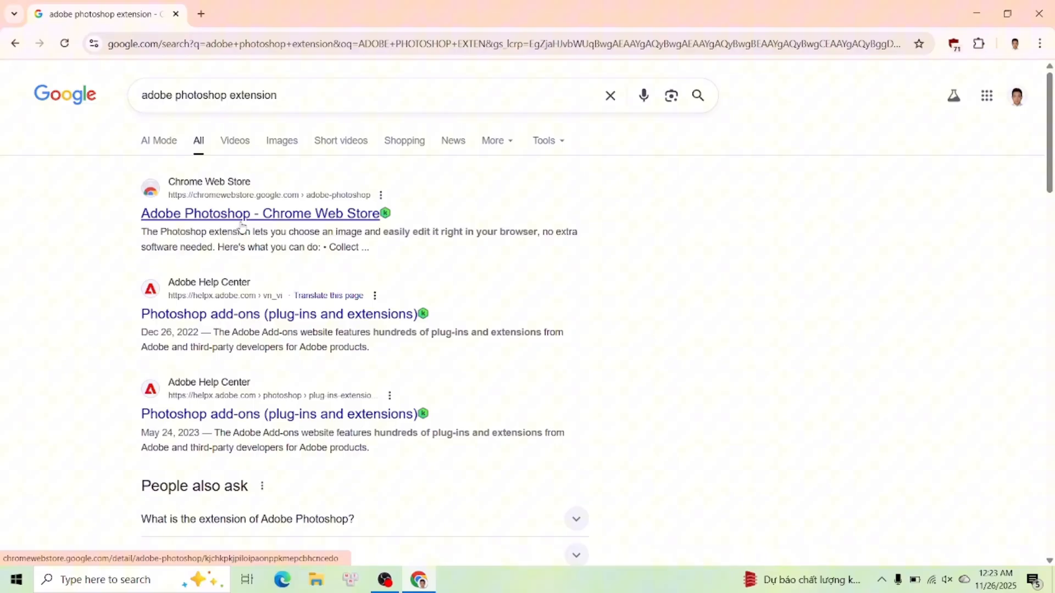
- Add the Adobe Photoshop extension to Chrome from its Chrome Web Store listing
click(260, 213)
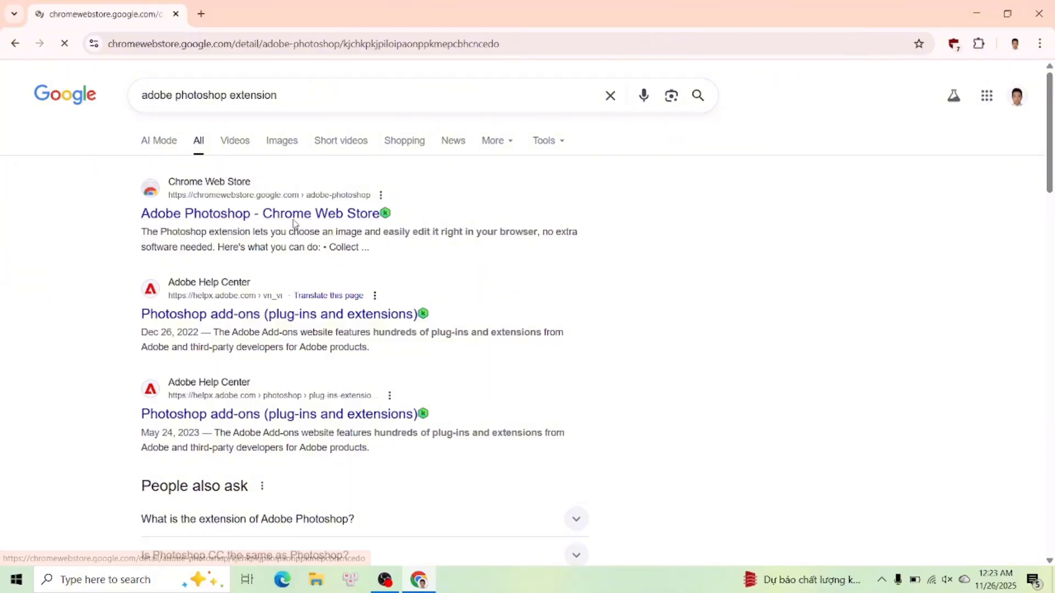
click(258, 213)
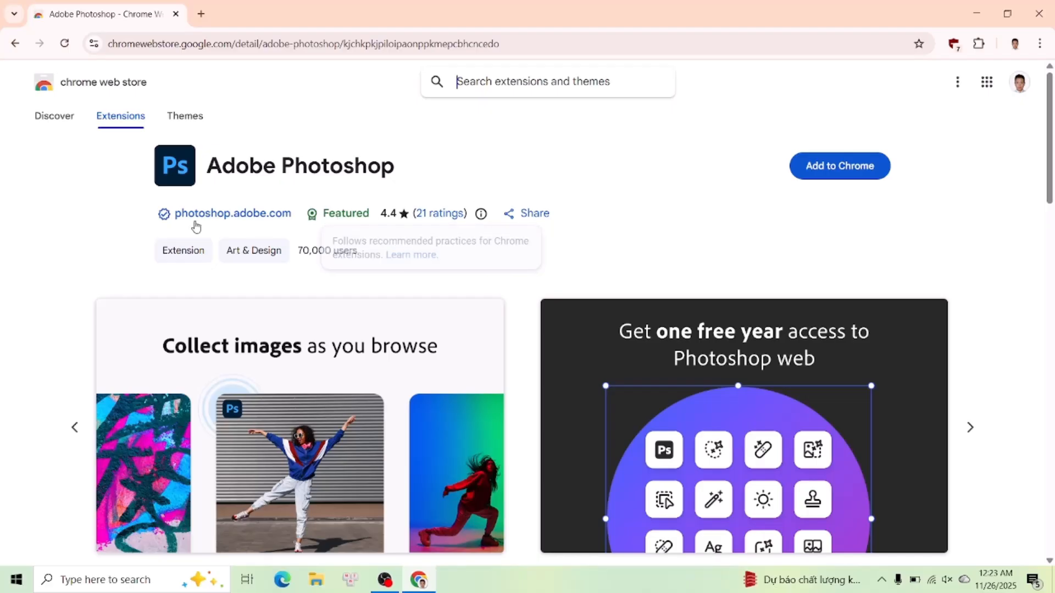
mouse_move(204, 224)
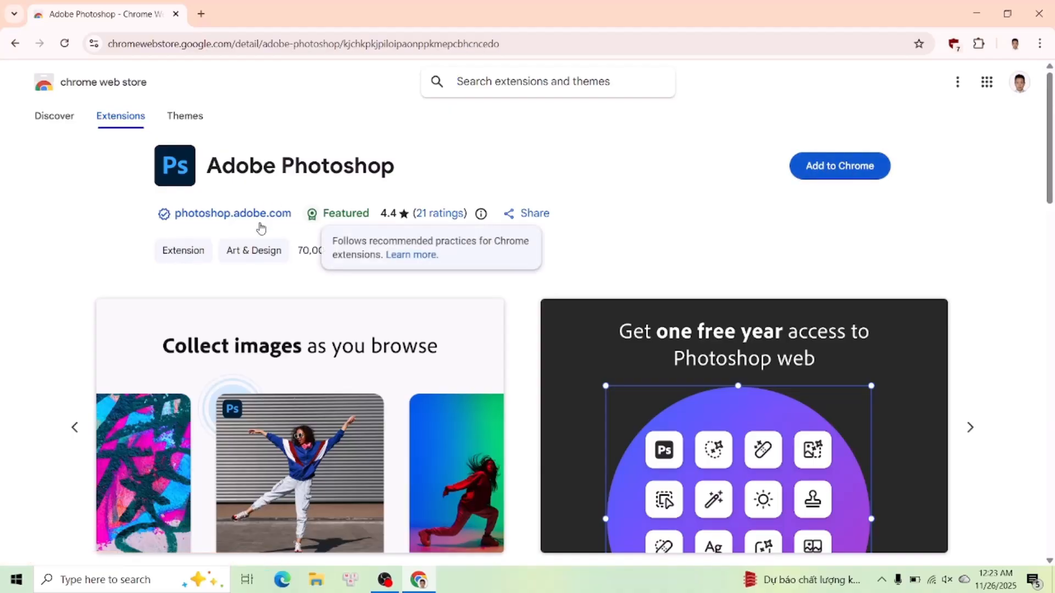
mouse_move(725, 178)
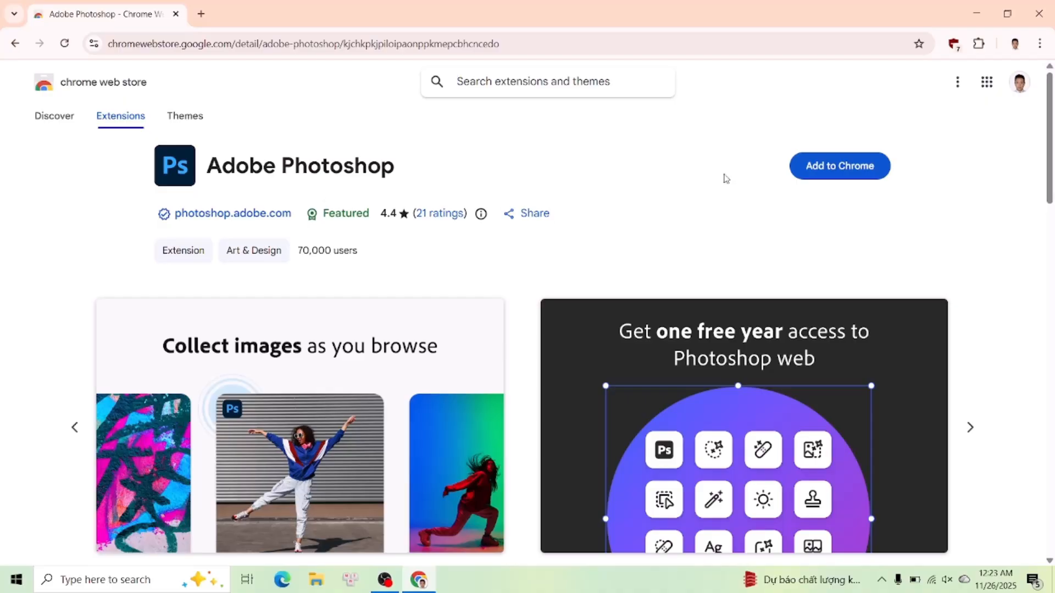
mouse_move(838, 166)
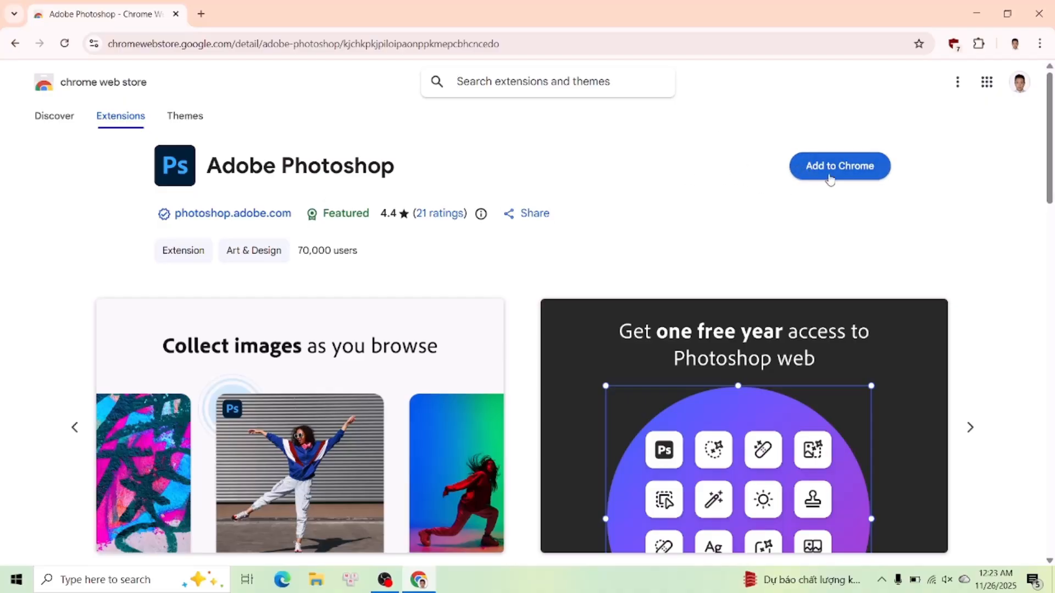
click(839, 165)
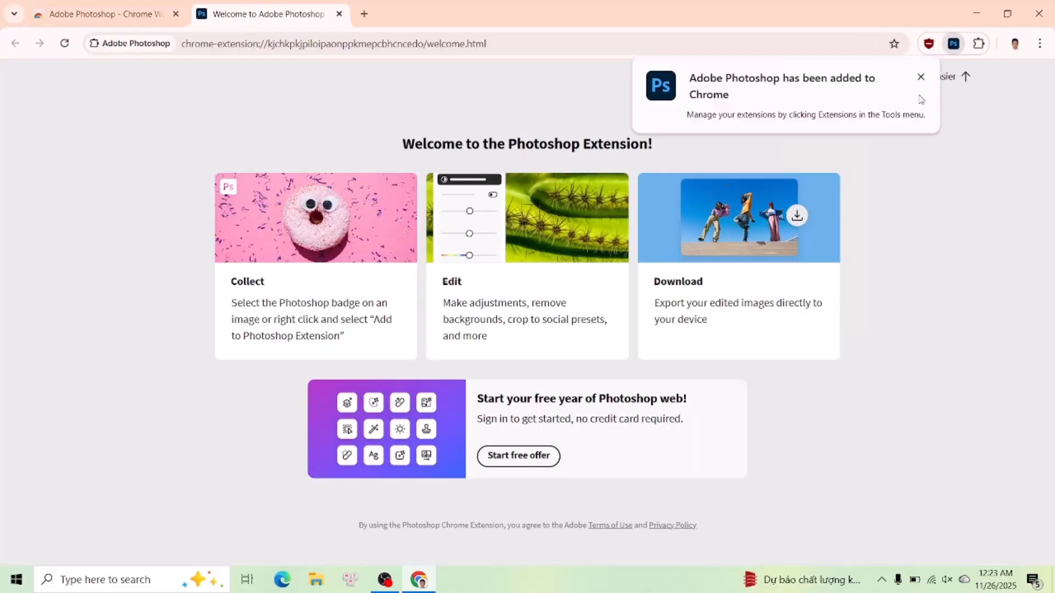
- Dismiss the 'added to Chrome' popup and start the free Photoshop web offer
click(920, 77)
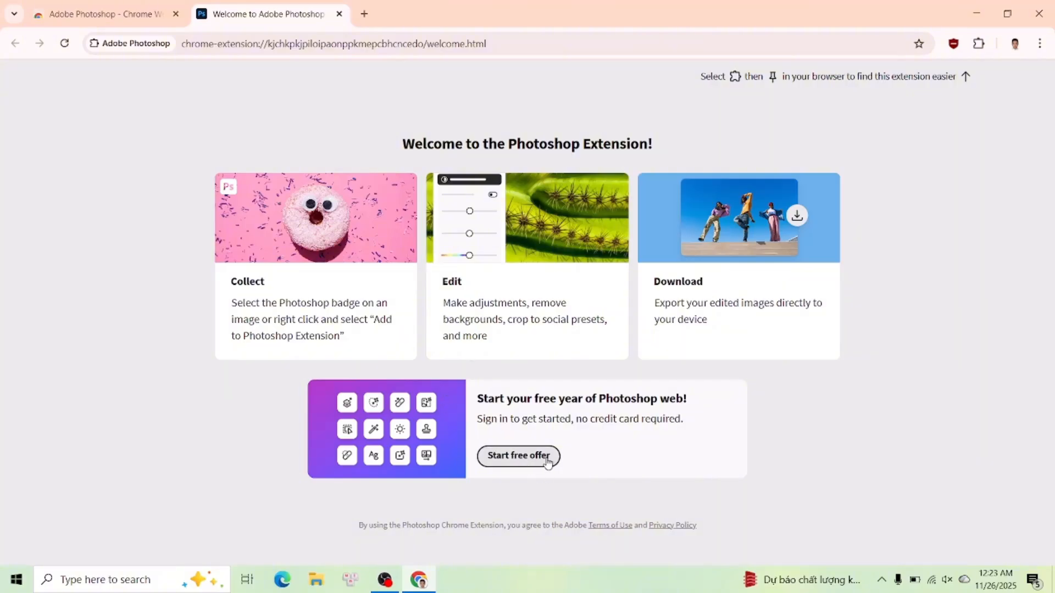
click(517, 455)
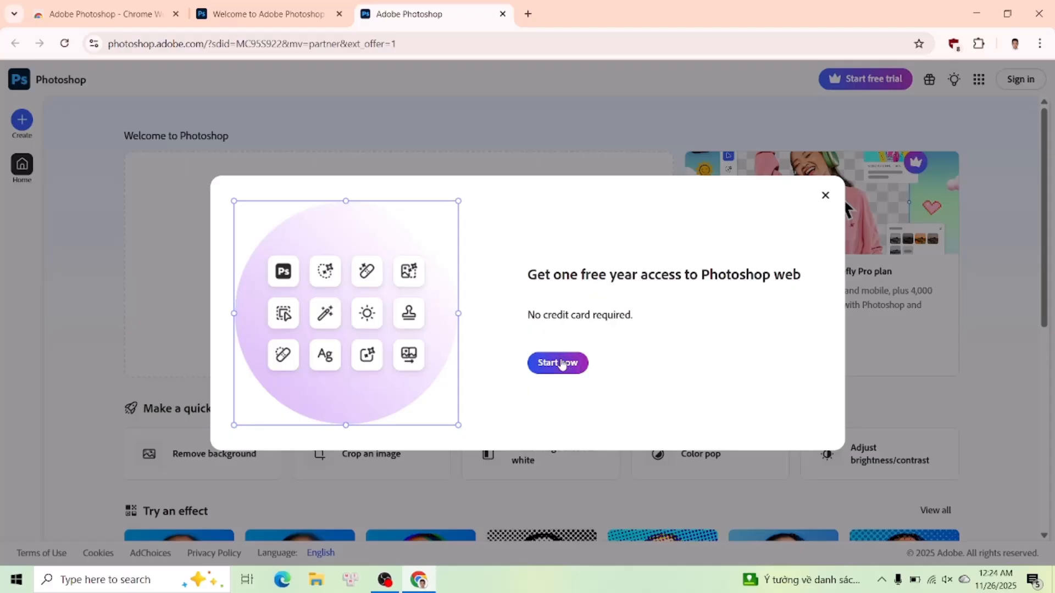
- Claim the free year with Start now and choose Continue with Google to sign in
click(557, 363)
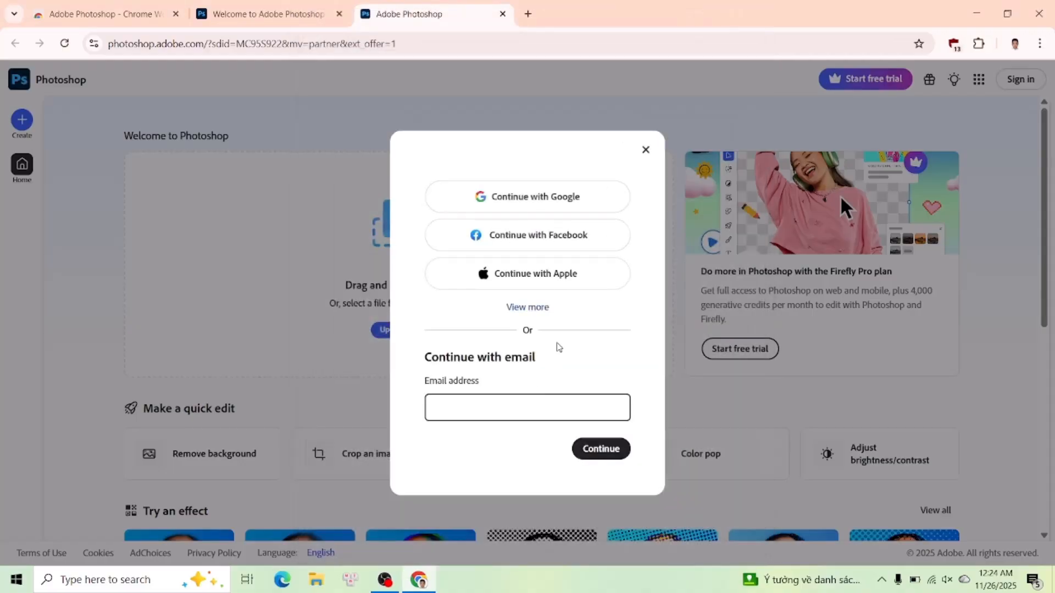
mouse_move(523, 200)
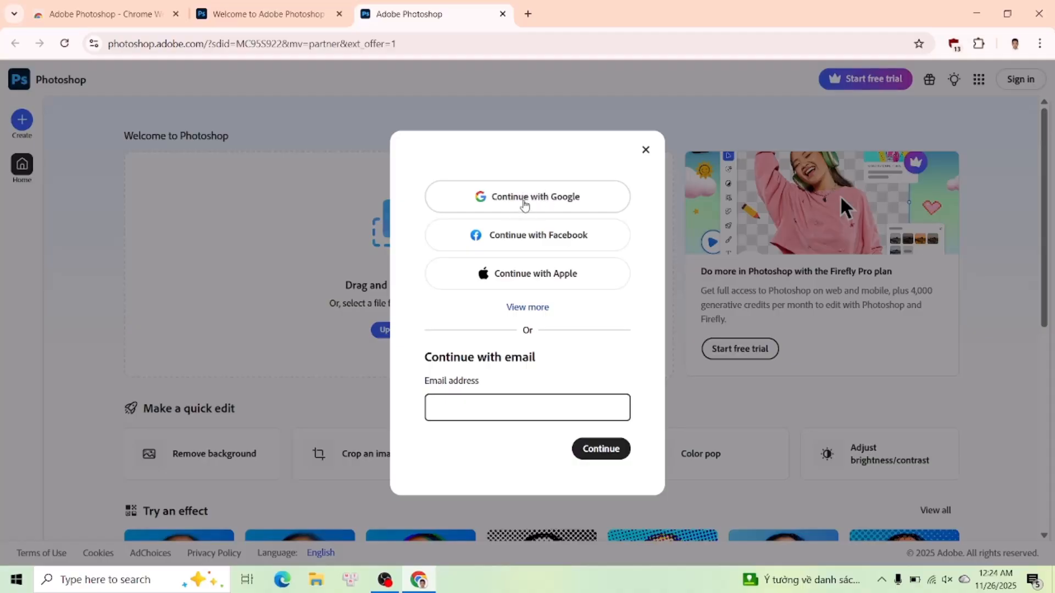
click(526, 196)
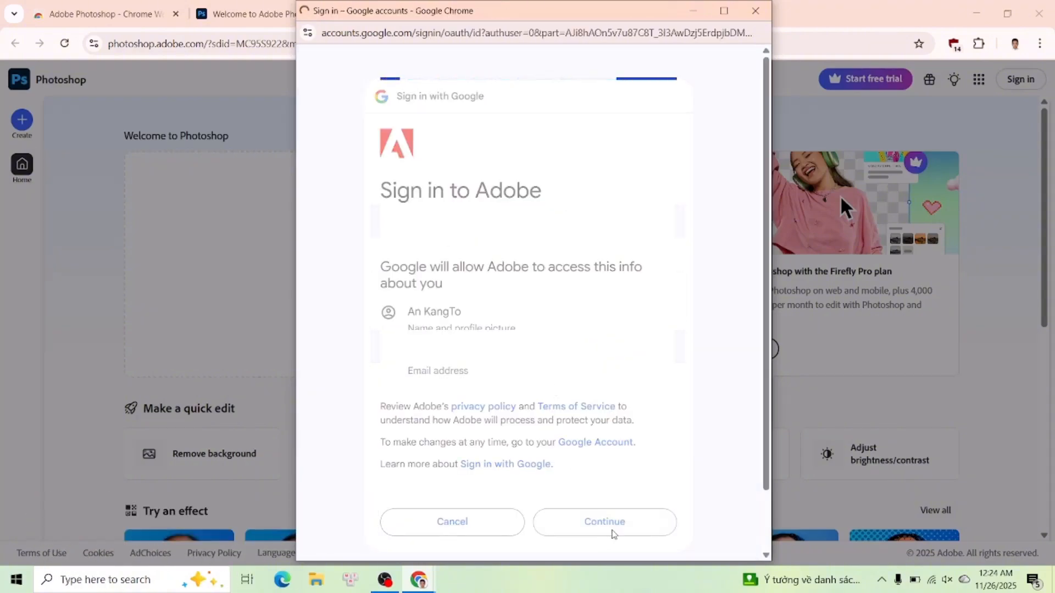
- Allow Adobe to use the Google account and set the birth date to October 1988
click(603, 522)
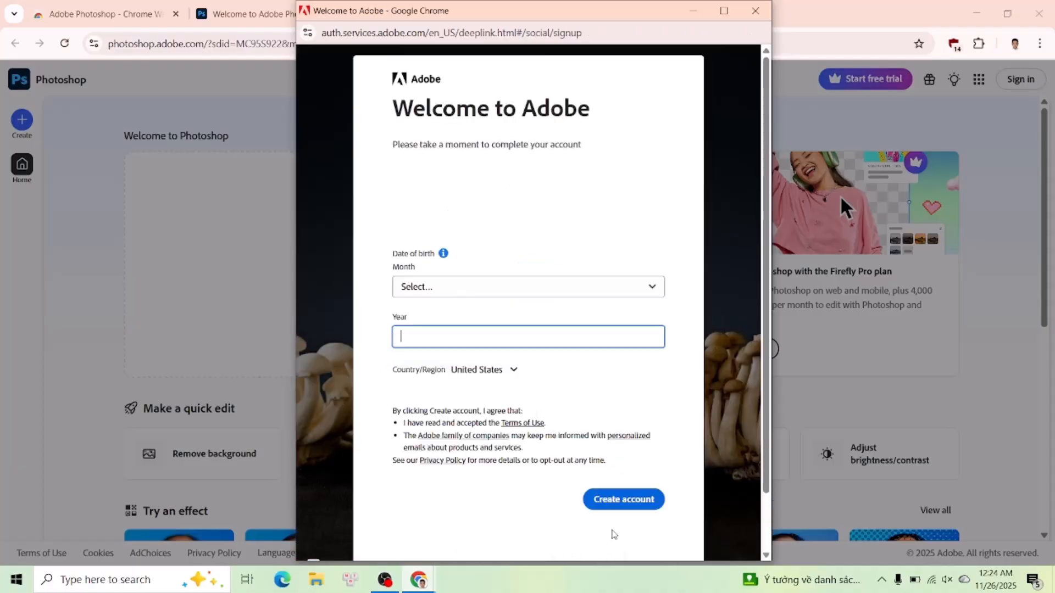
click(527, 286)
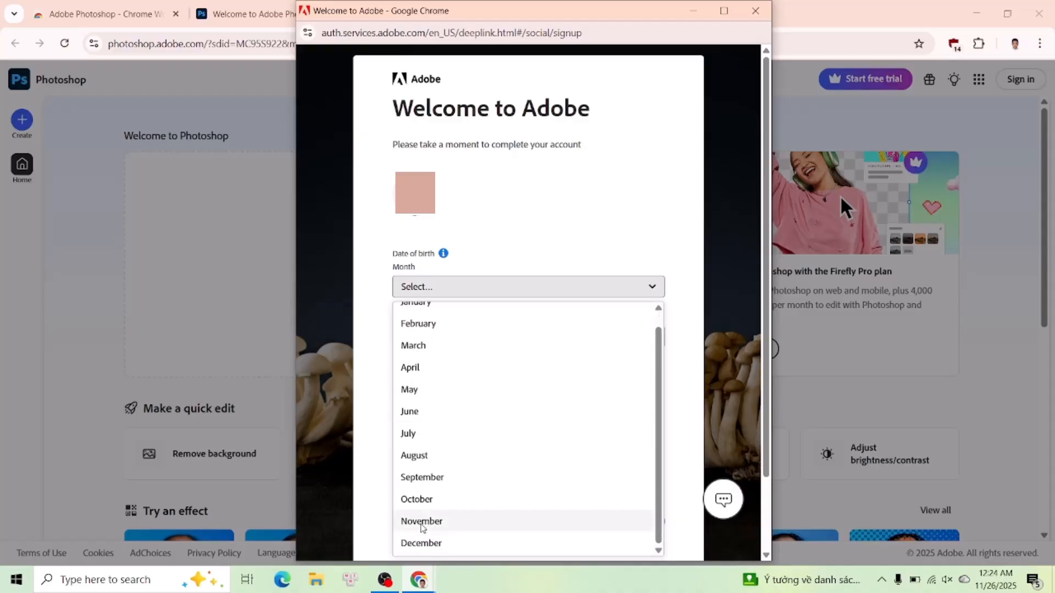
click(421, 521)
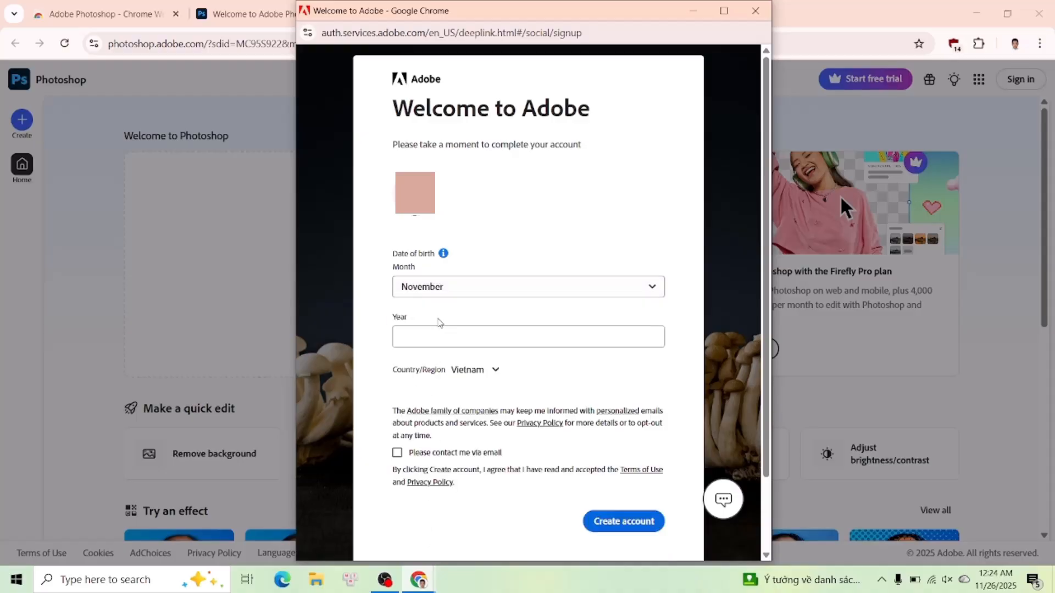
click(527, 336)
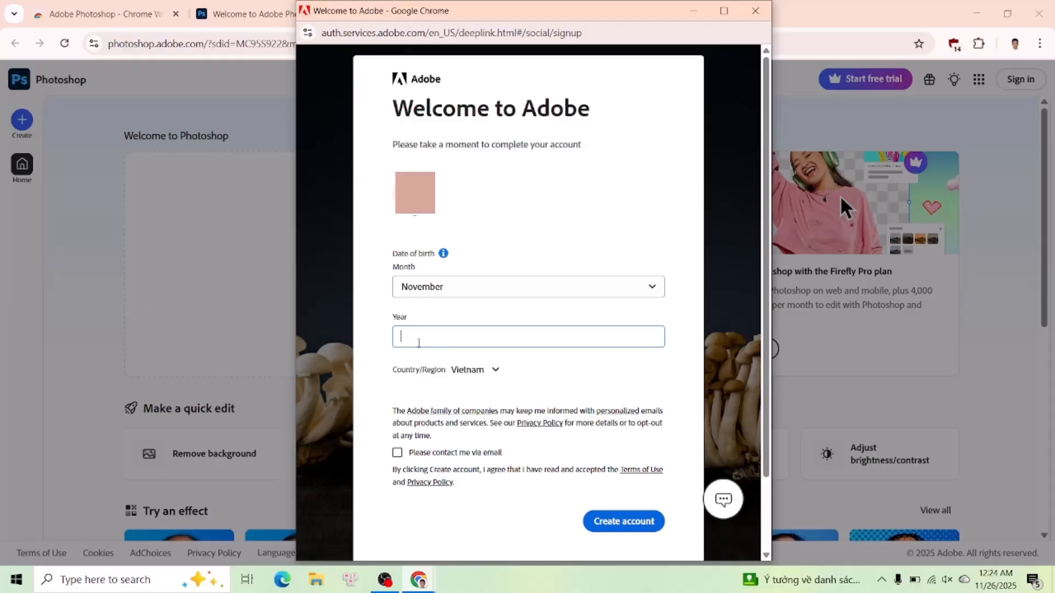
click(527, 287)
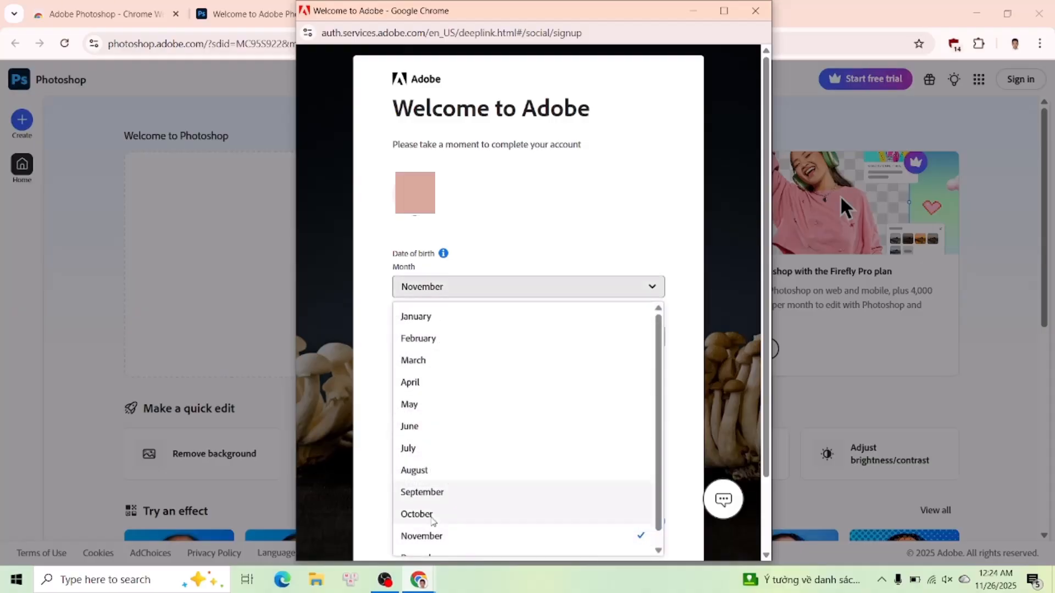
click(416, 514)
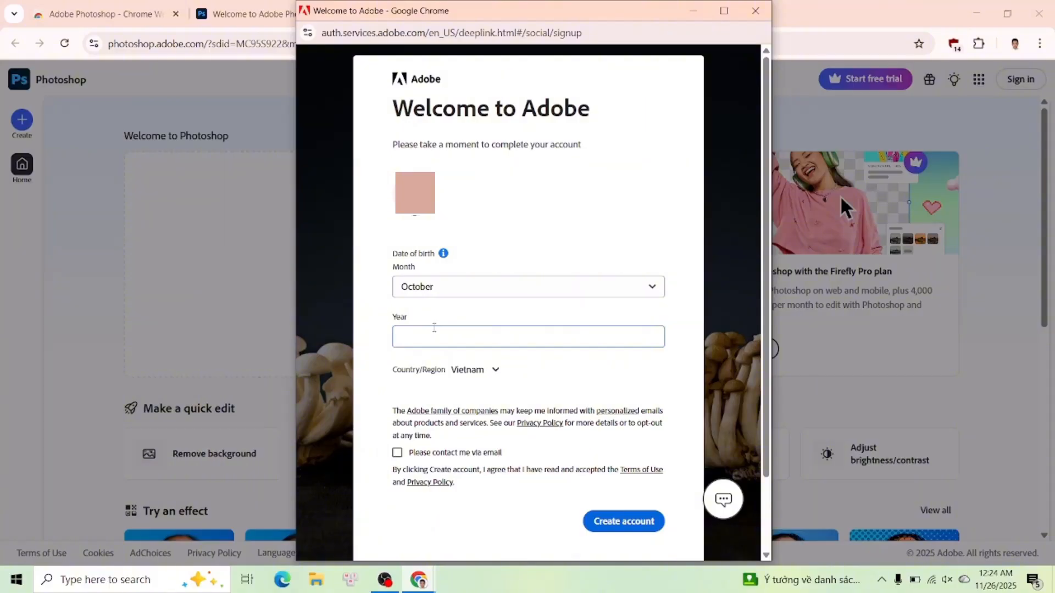
text(1)
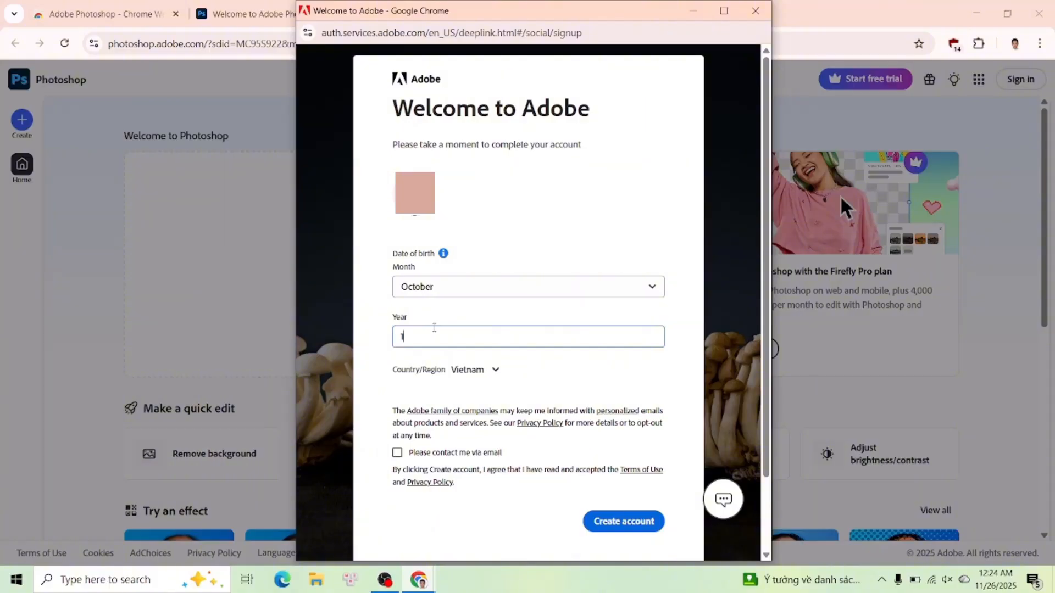
text(988)
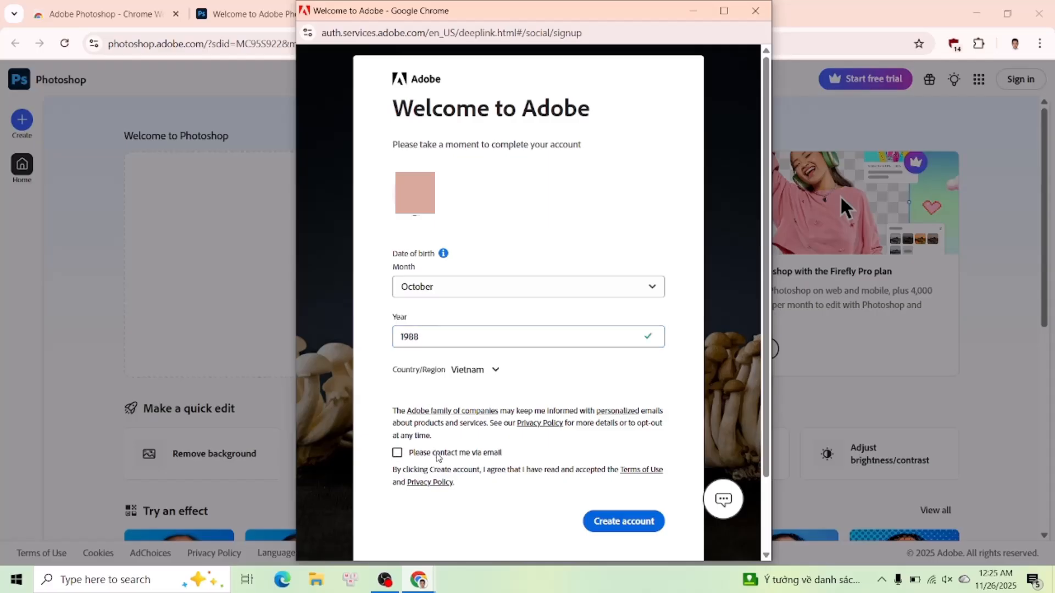
- Opt in to Adobe emails and submit with Create account
click(397, 452)
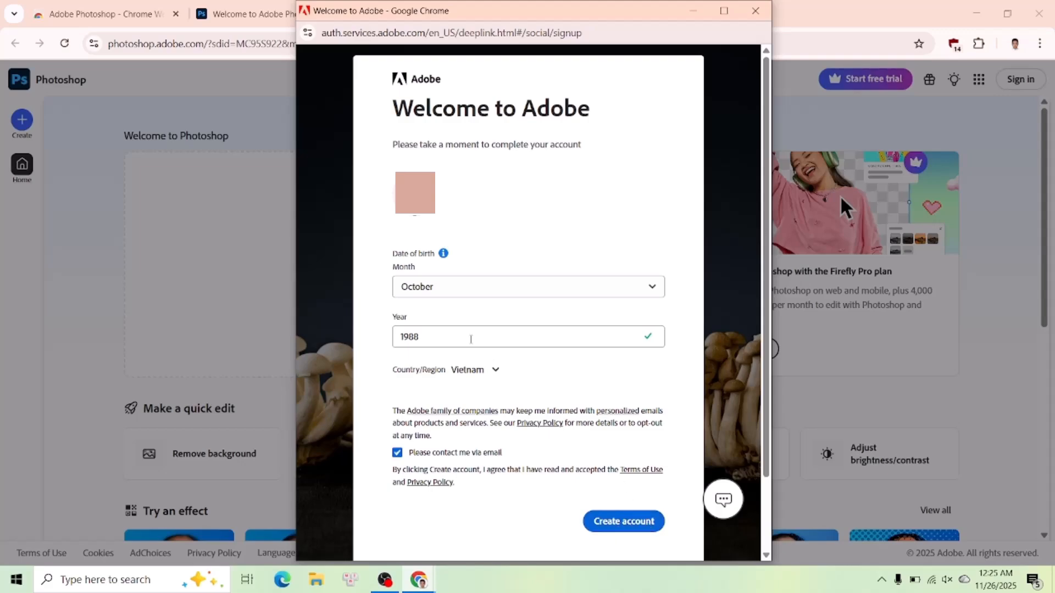
click(474, 369)
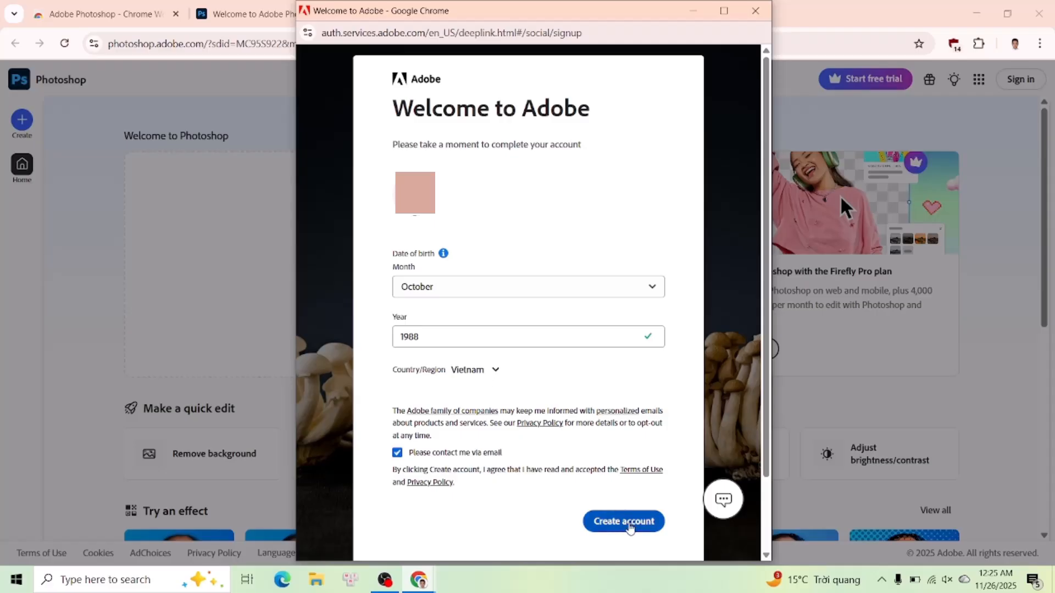
click(622, 521)
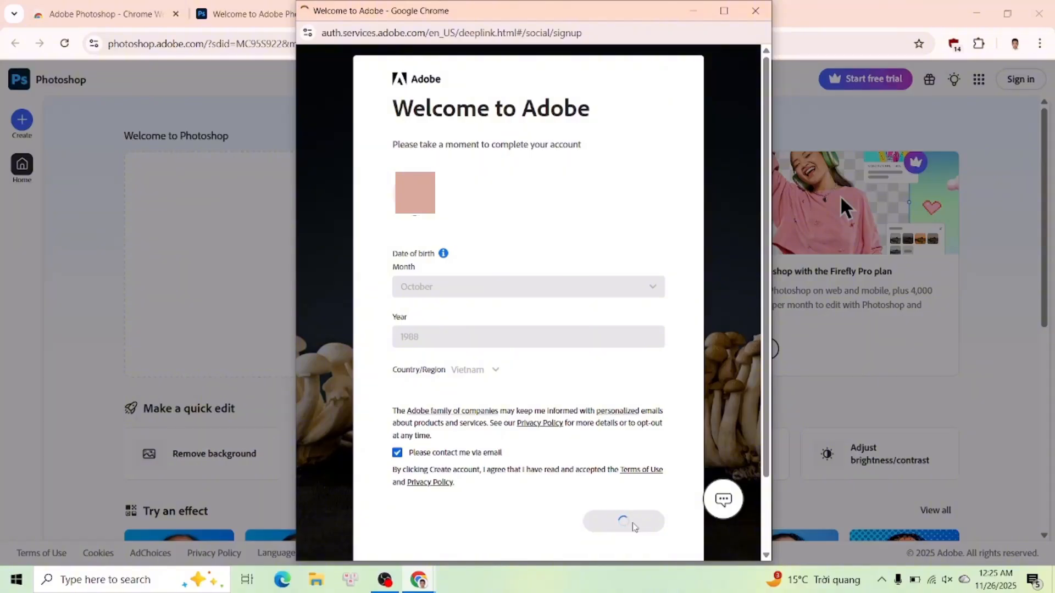
click(622, 521)
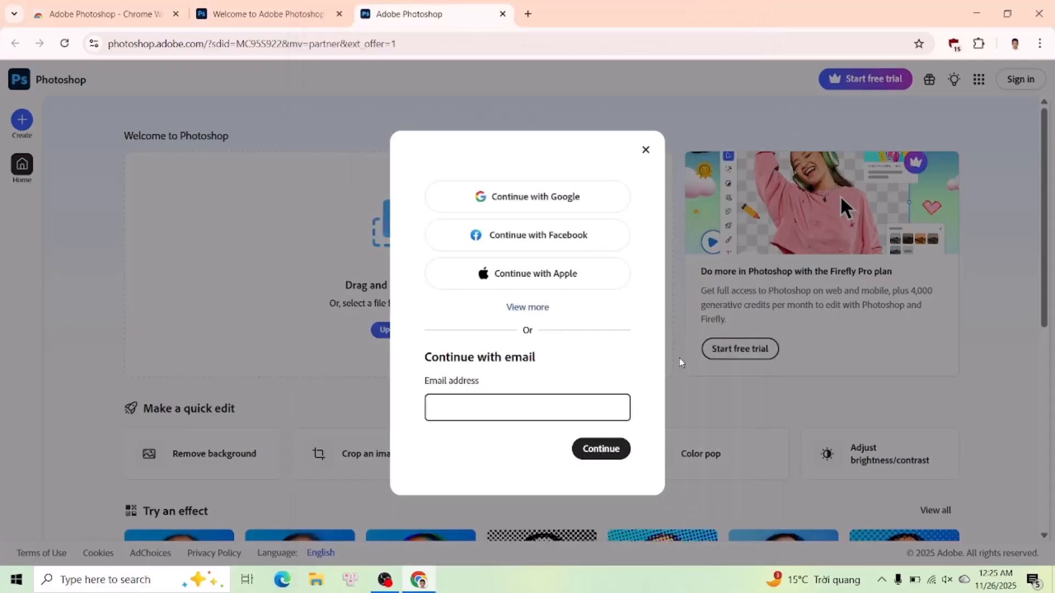
- Continue with the new account, accept 12 months of access, and dismiss the tour
click(644, 149)
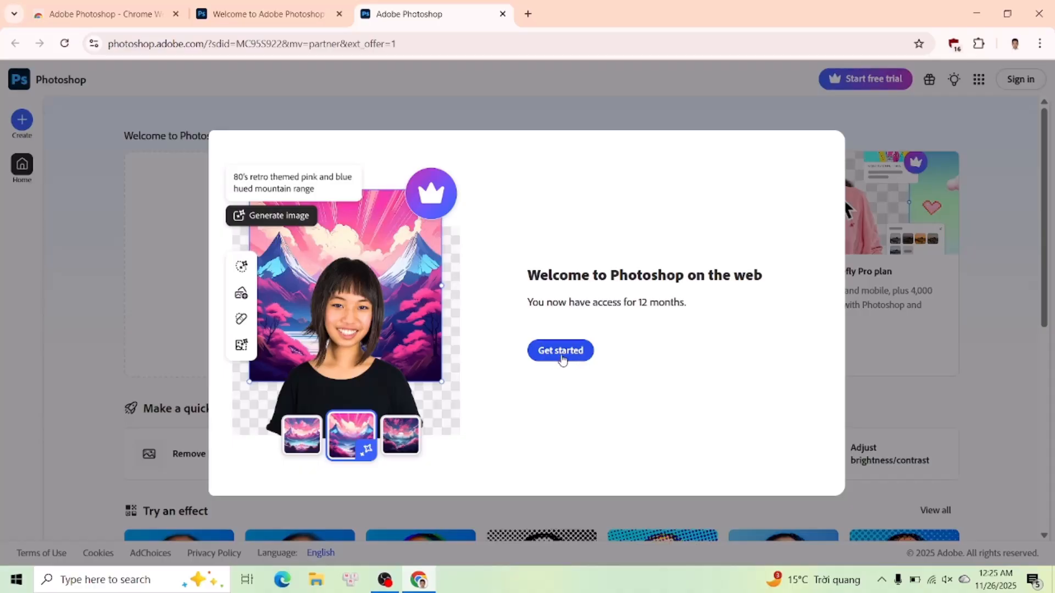
click(560, 351)
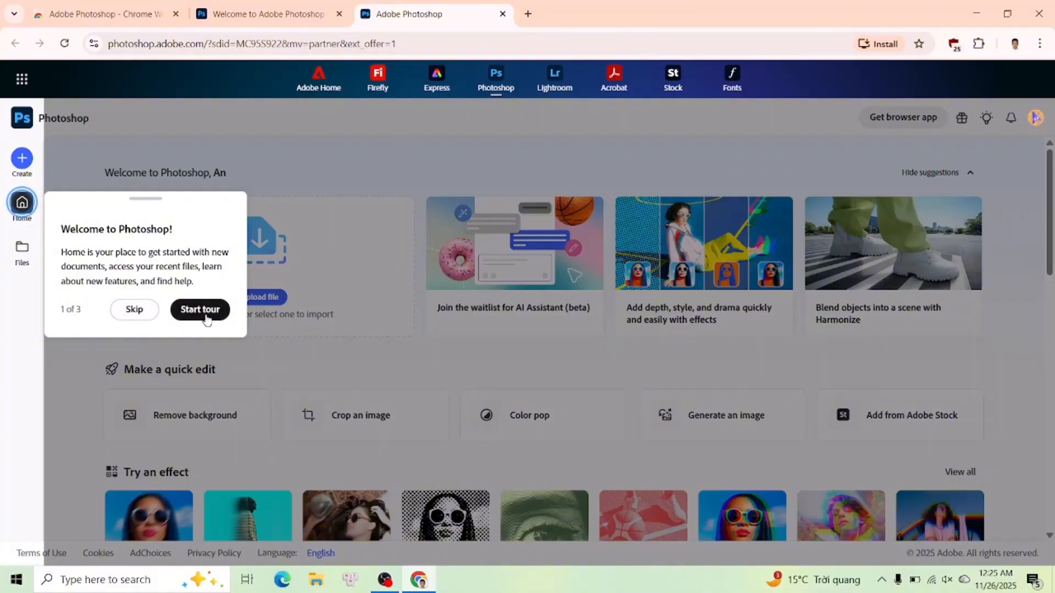
click(134, 309)
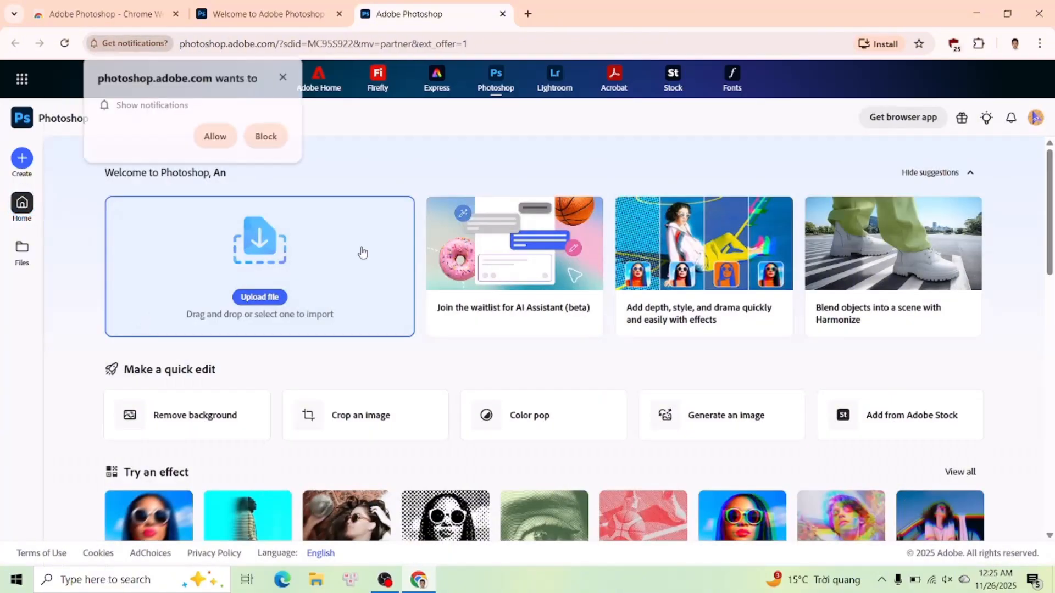
- Dismiss the notification prompt, browse the Create dialog's Effects and presets, then close it
click(264, 136)
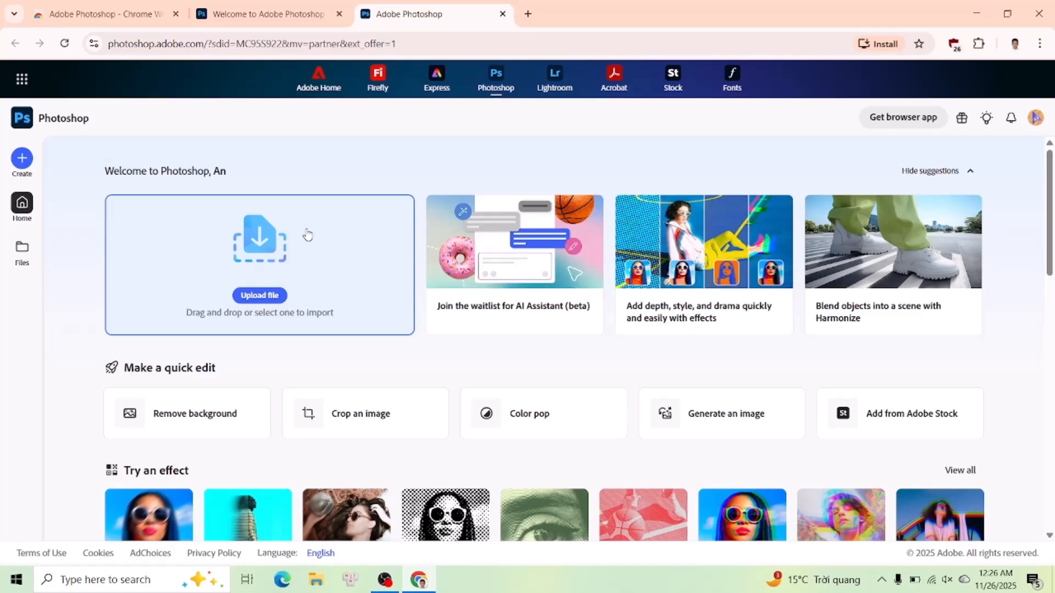
scroll(down, 3)
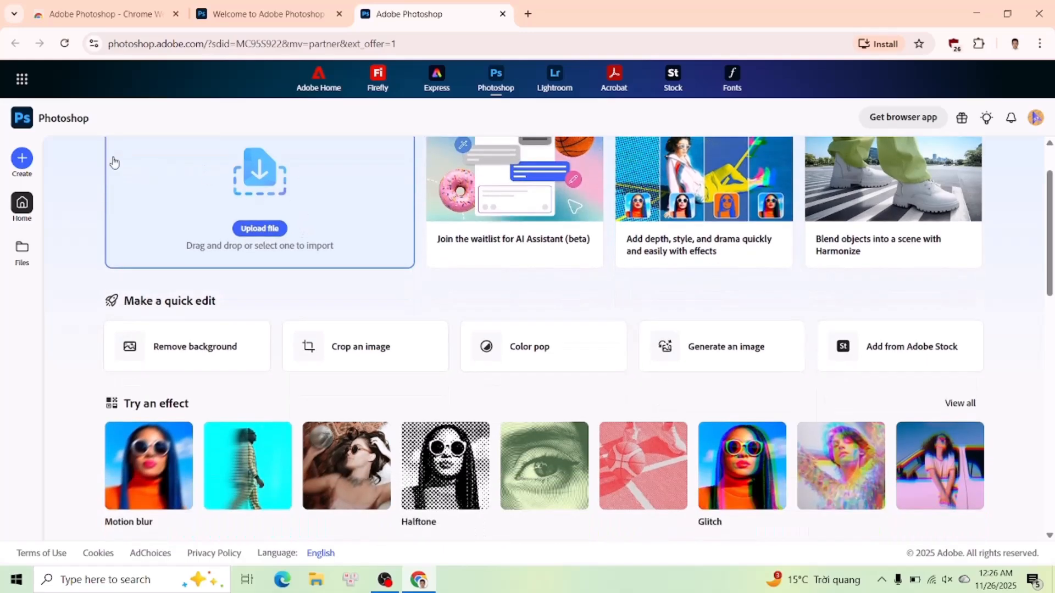
click(21, 161)
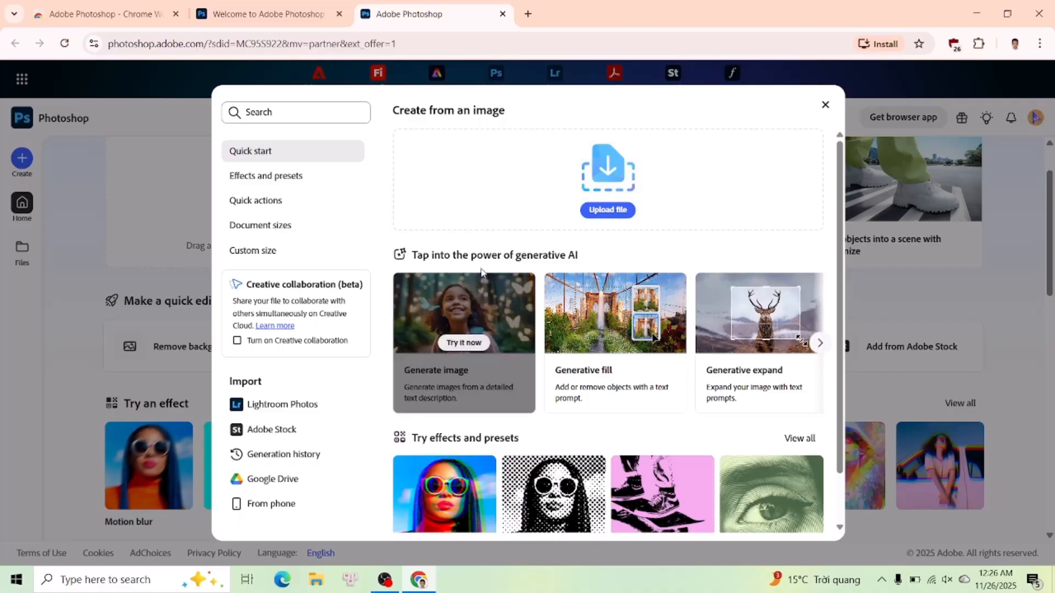
mouse_move(292, 182)
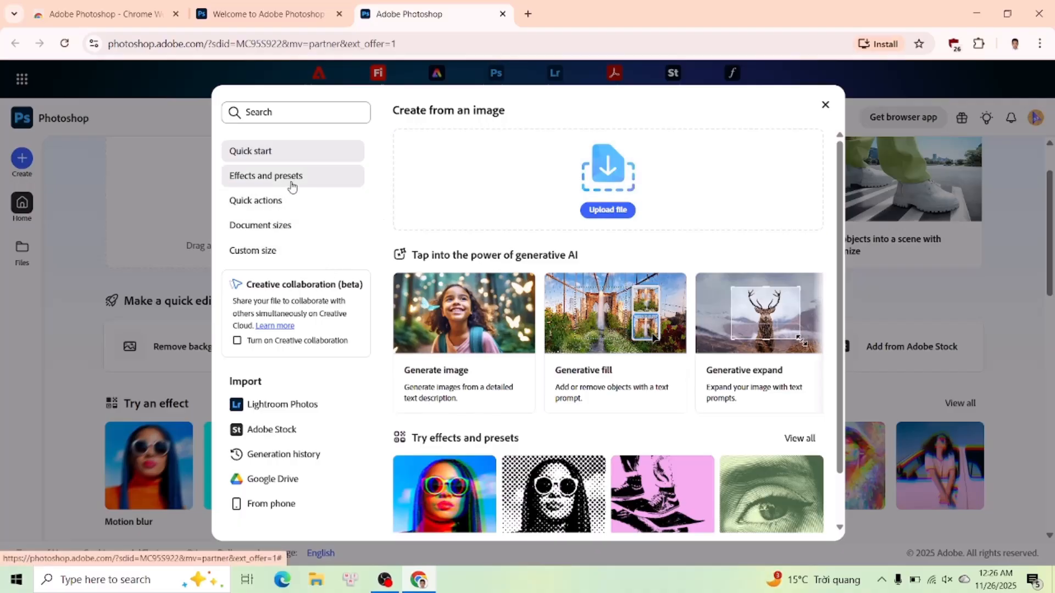
click(255, 201)
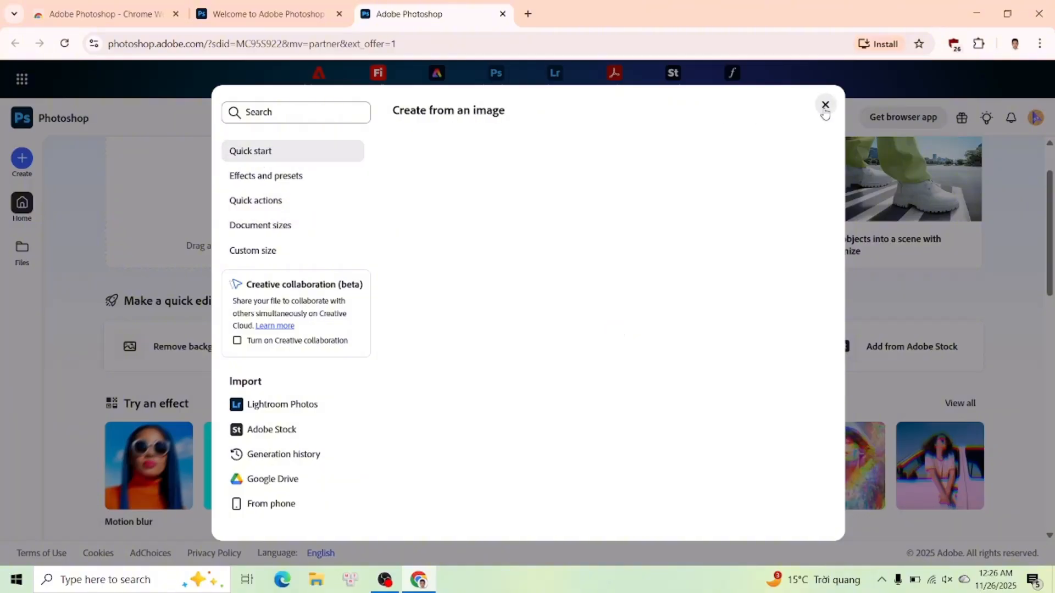
click(825, 104)
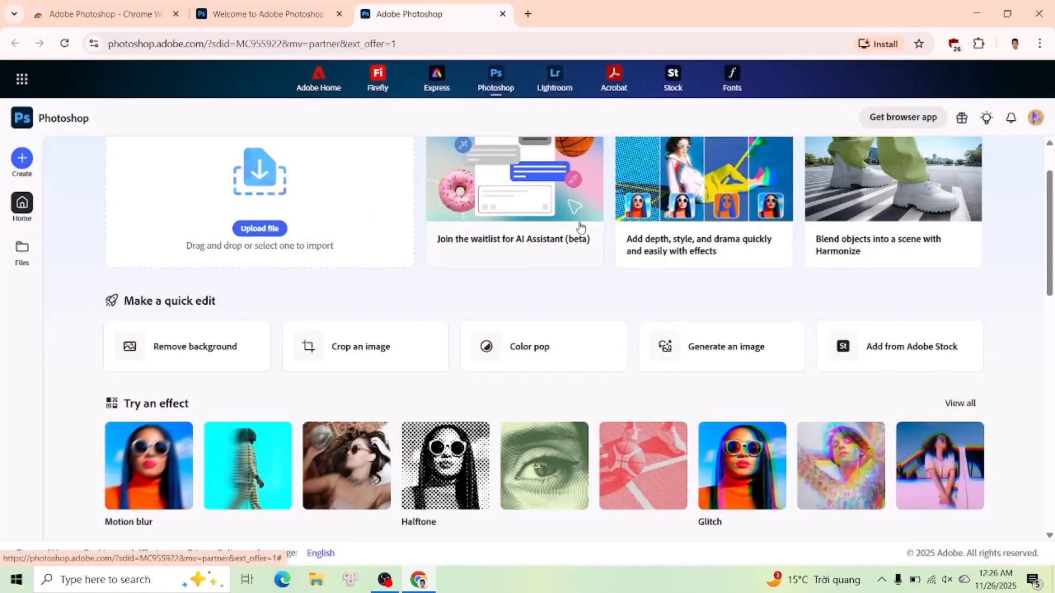
mouse_move(506, 285)
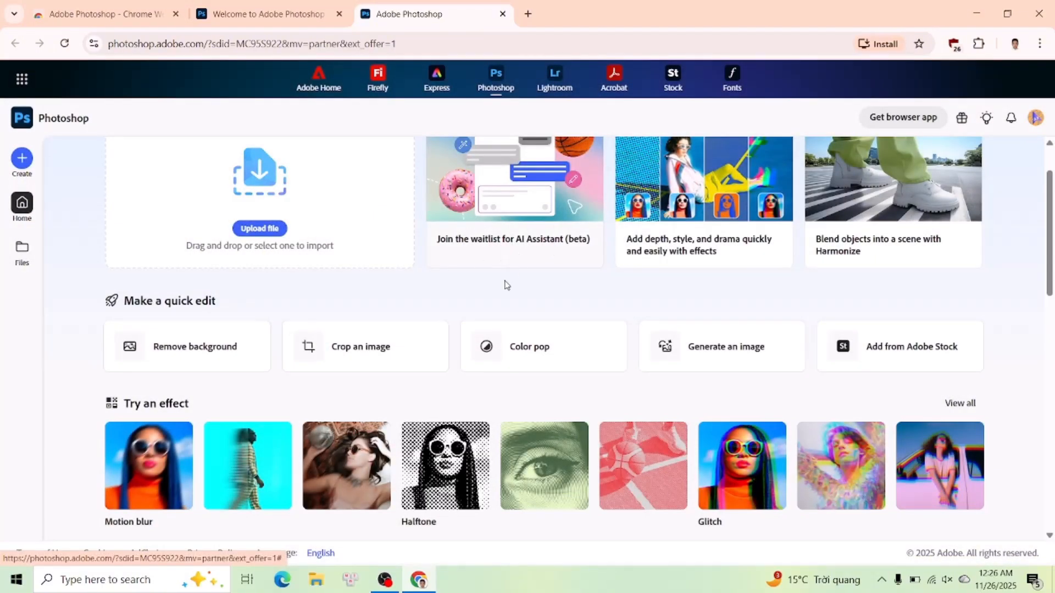